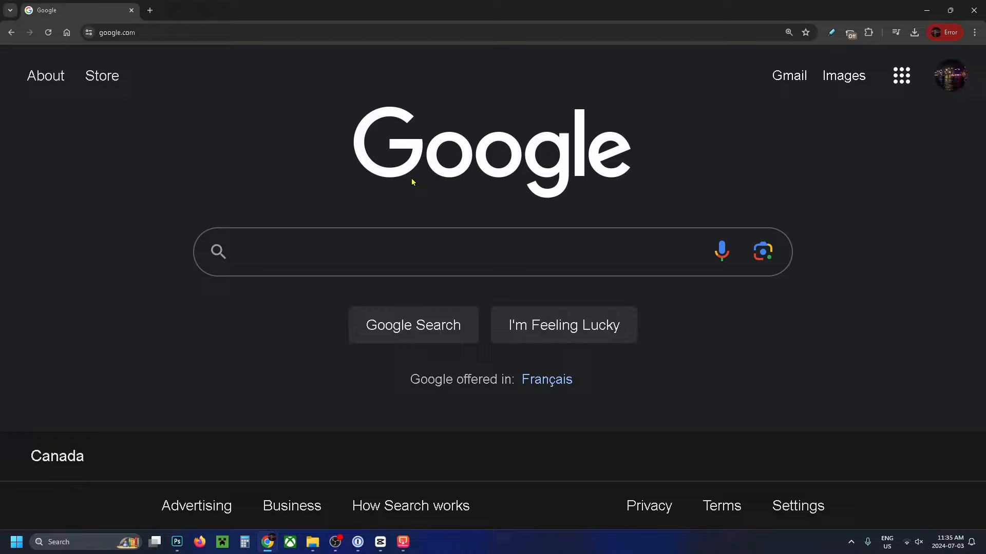
pyautogui.moveTo(262, 174)
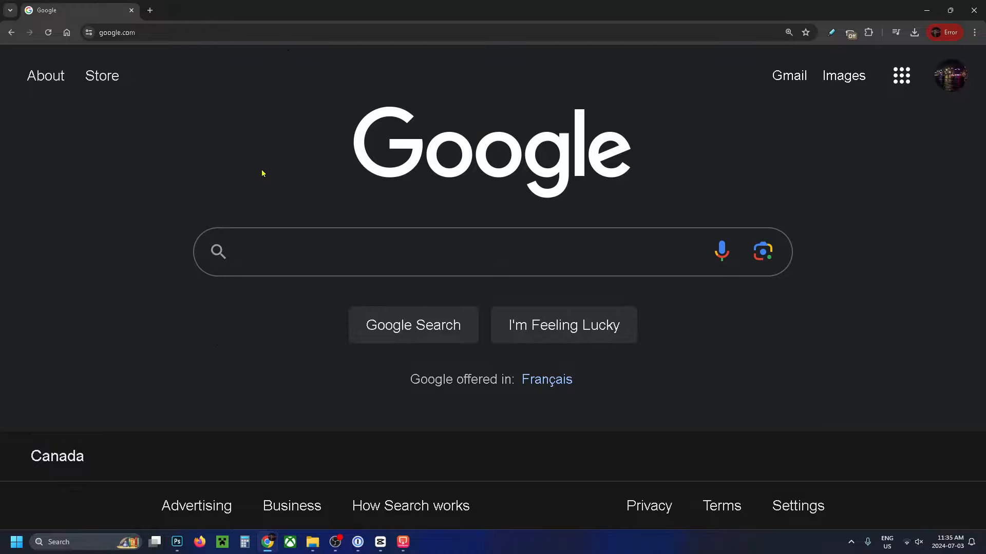
# - Search Google for 'wo mic'
pyautogui.write('w')
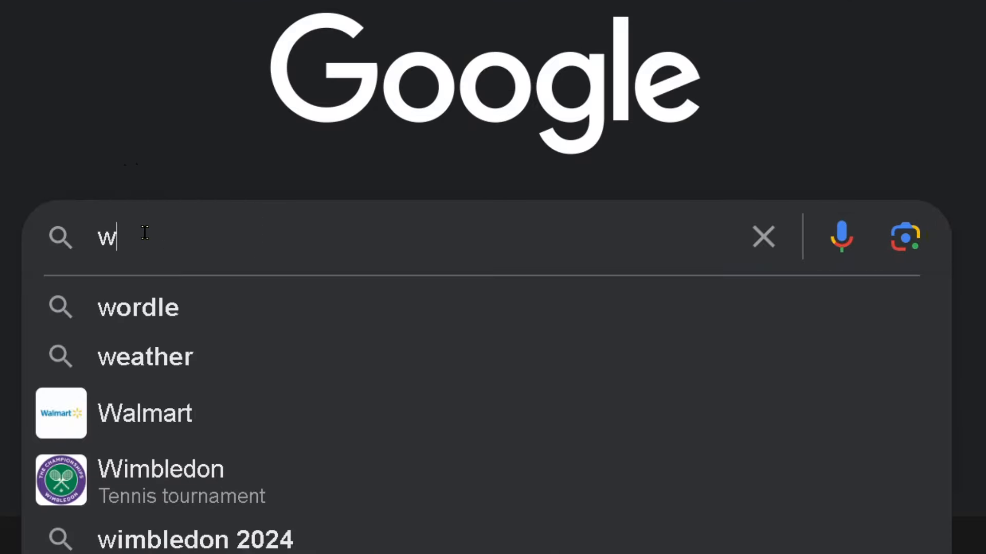
pyautogui.write('o mic')
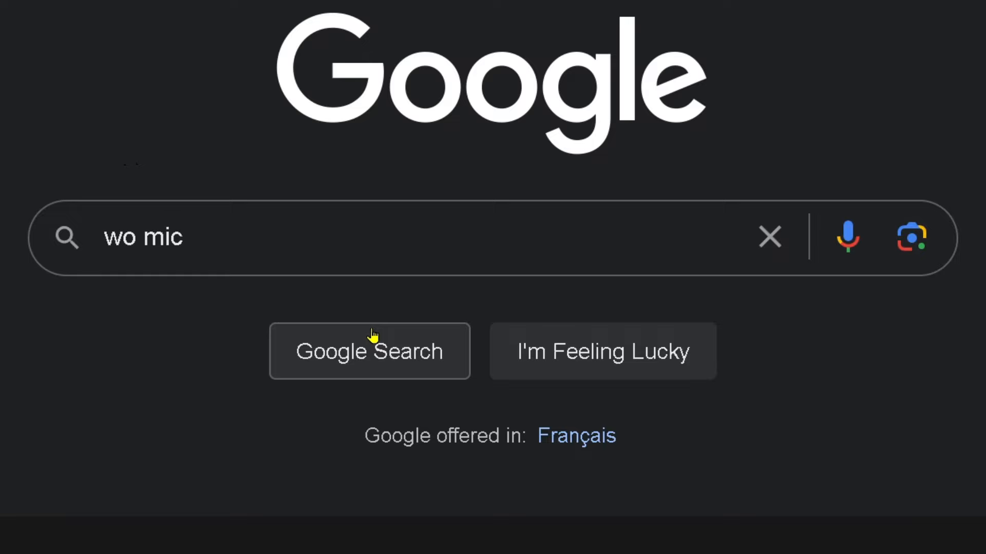
pyautogui.click(369, 350)
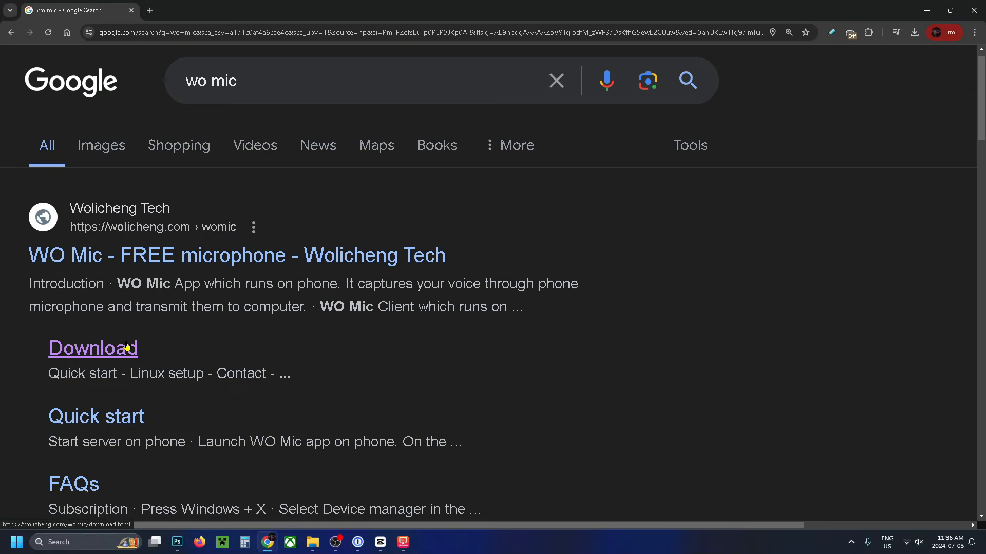
# - Download WOMicClientSetup5_2.exe from Wolicheng Tech's download page and launch the installer
pyautogui.scroll(-3)
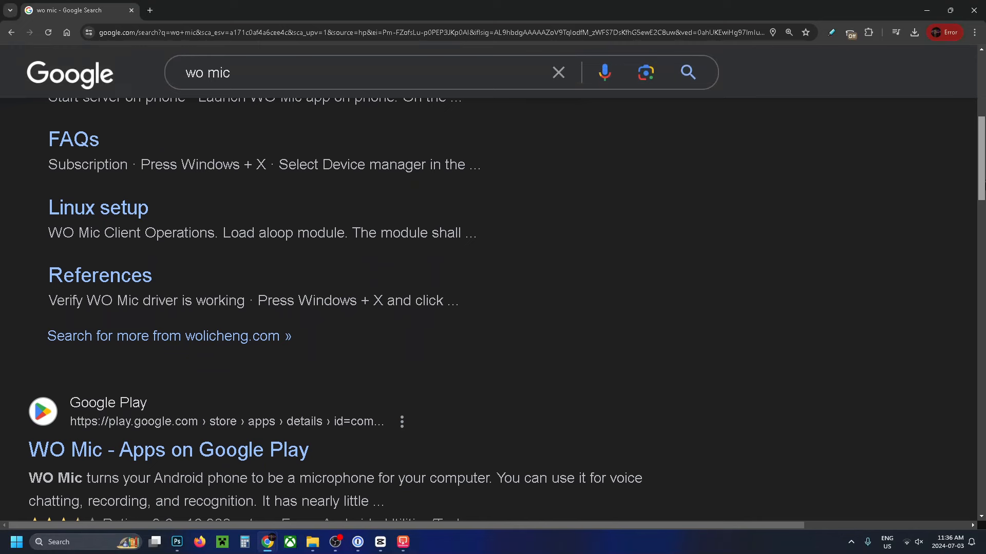
pyautogui.scroll(-3)
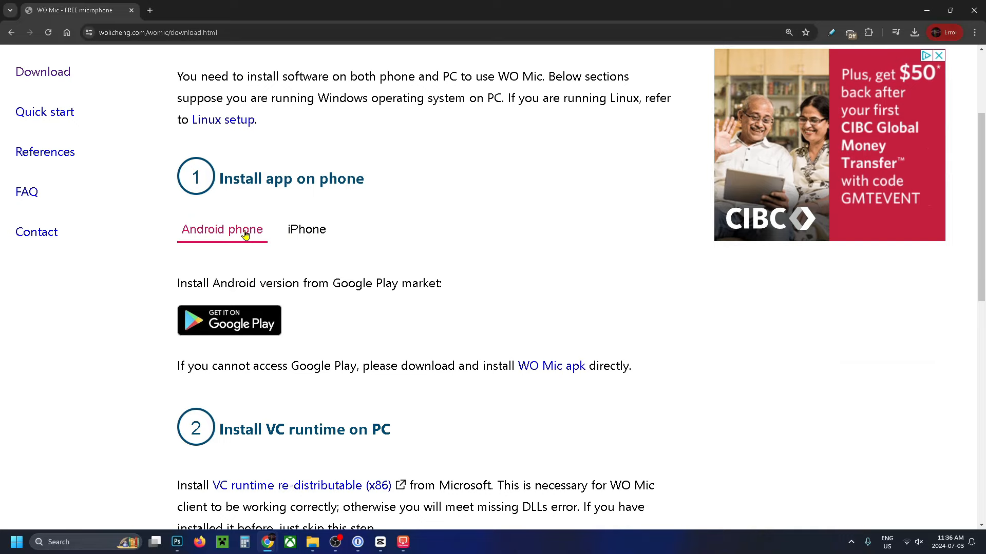
pyautogui.click(306, 230)
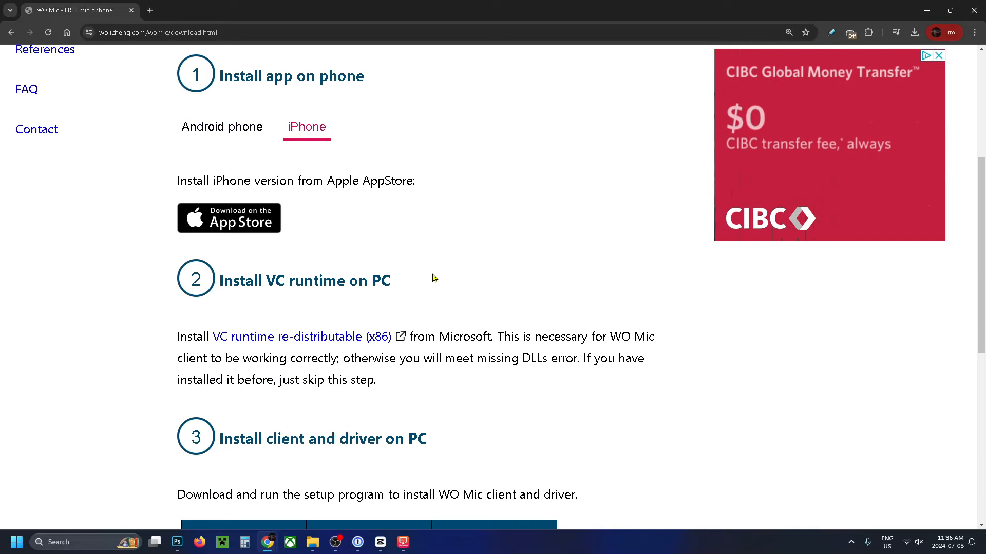
pyautogui.scroll(-3)
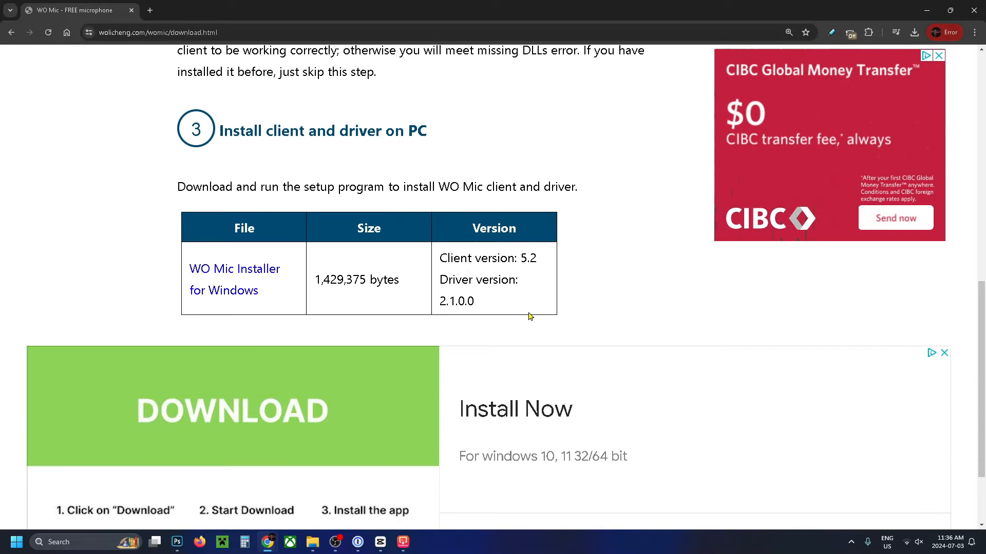
pyautogui.moveTo(234, 280)
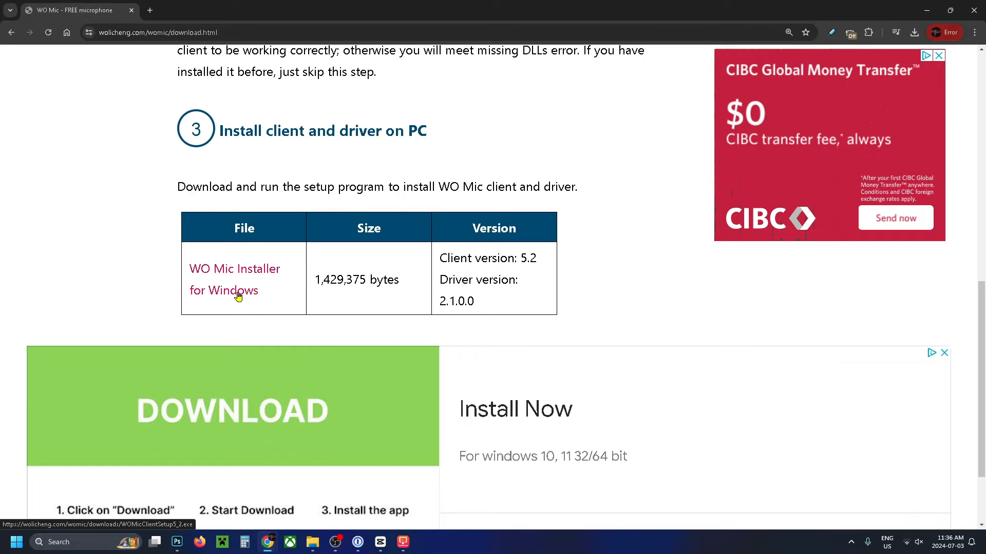
pyautogui.click(914, 32)
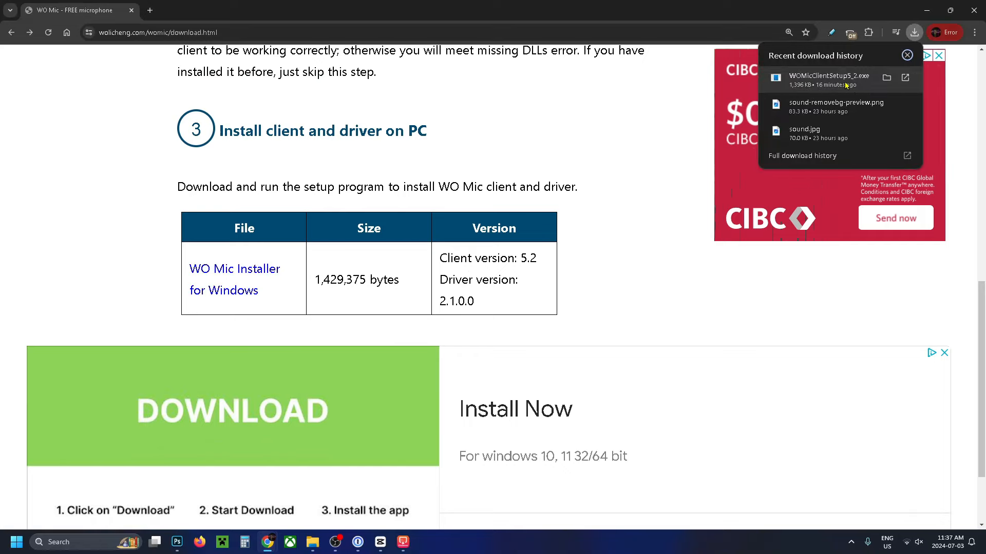
pyautogui.click(828, 80)
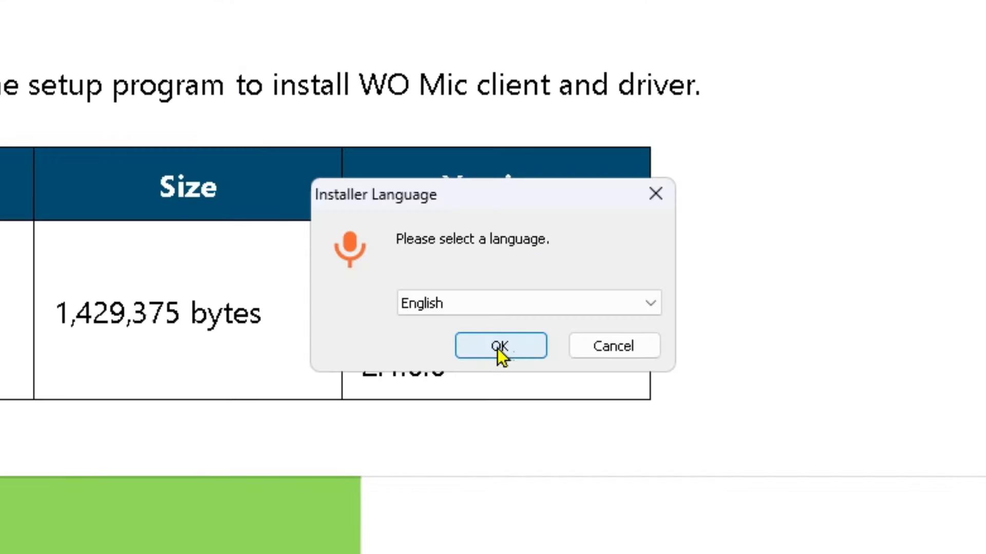
# - Install WO Mic Client in English into the default folder and finish setup
pyautogui.click(499, 345)
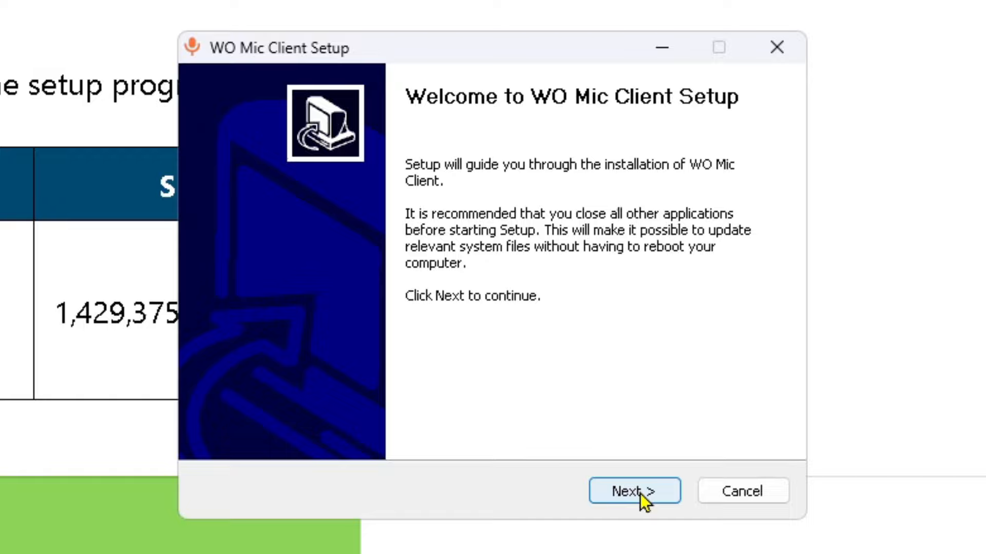
pyautogui.click(634, 491)
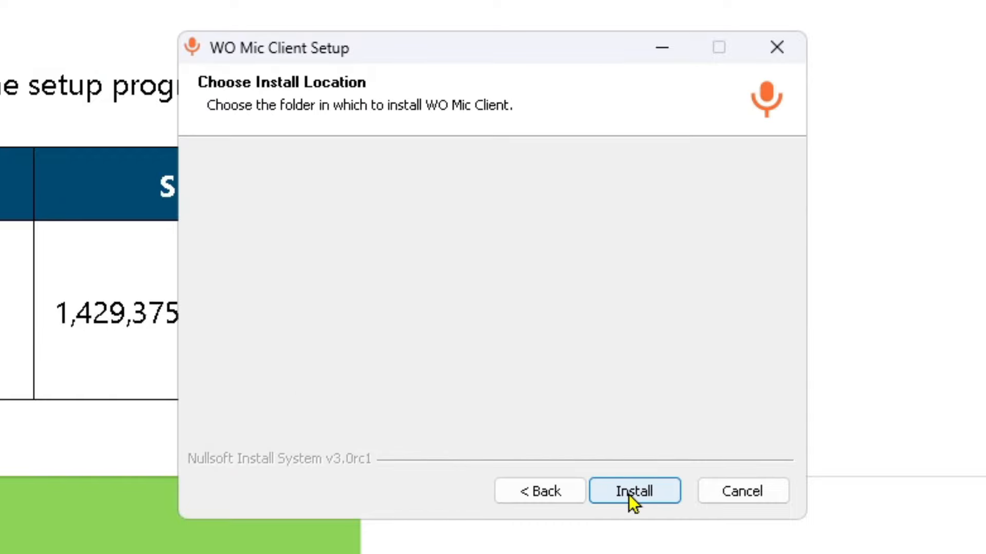
pyautogui.click(634, 491)
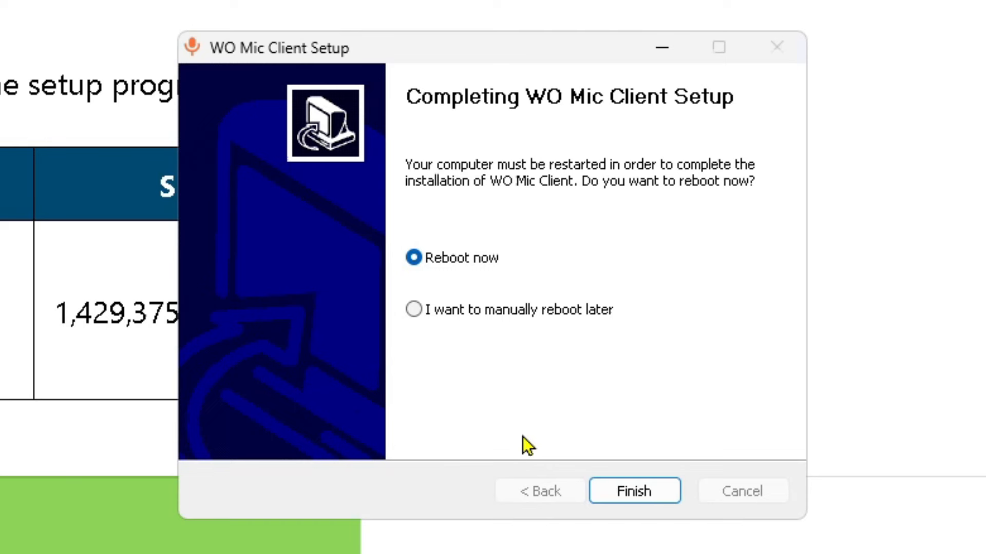
pyautogui.moveTo(481, 375)
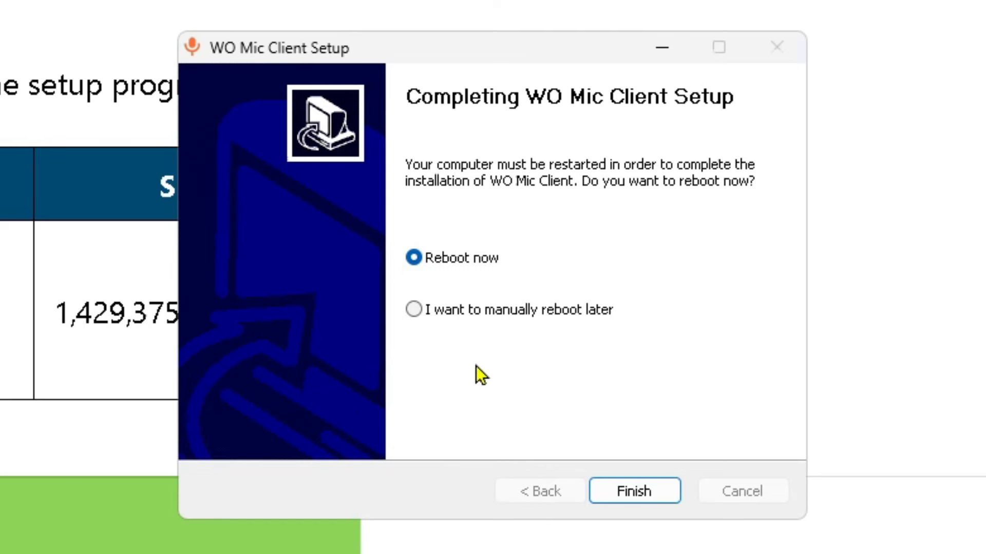
pyautogui.click(634, 491)
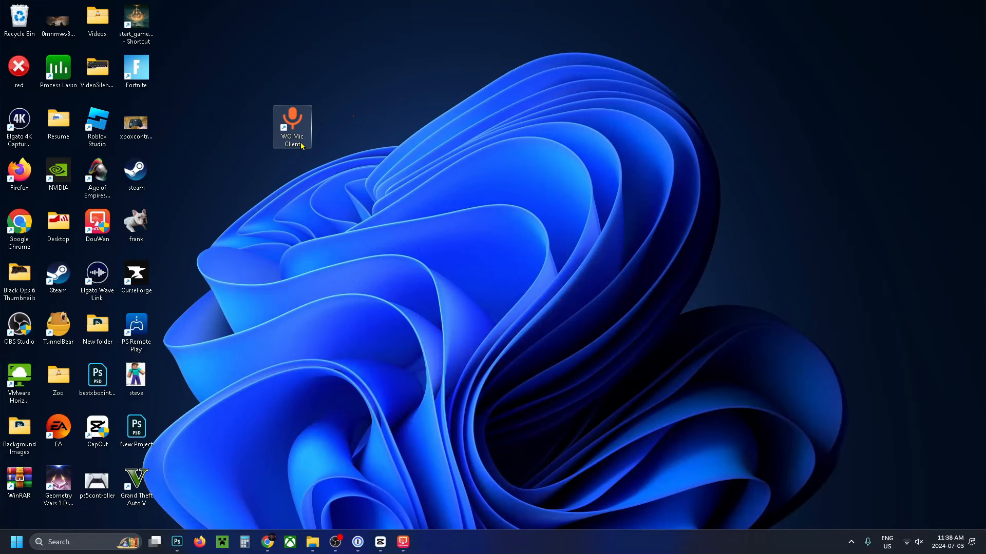
# - Launch WO Mic Client from the desktop and open the Connection > Connect setup
pyautogui.doubleClick(291, 123)
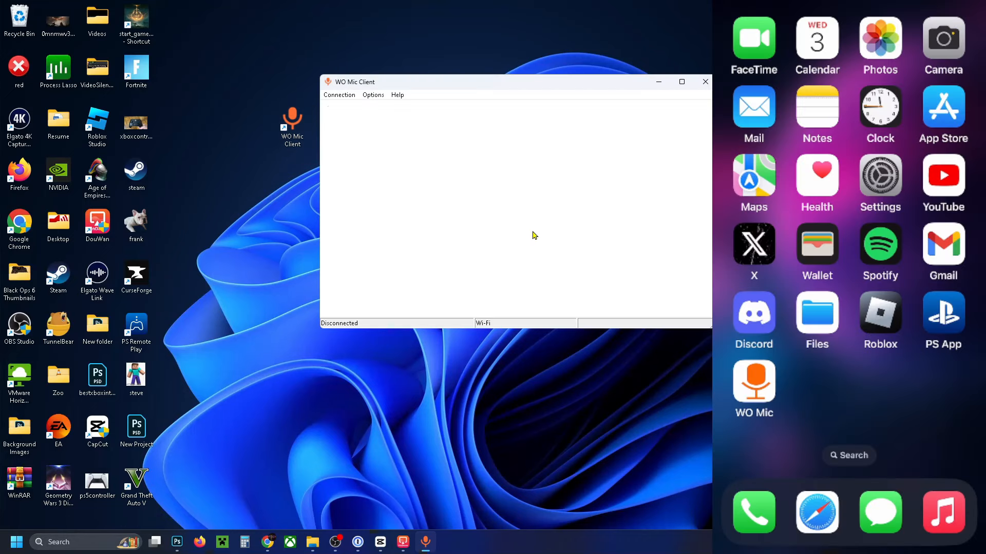
pyautogui.click(339, 94)
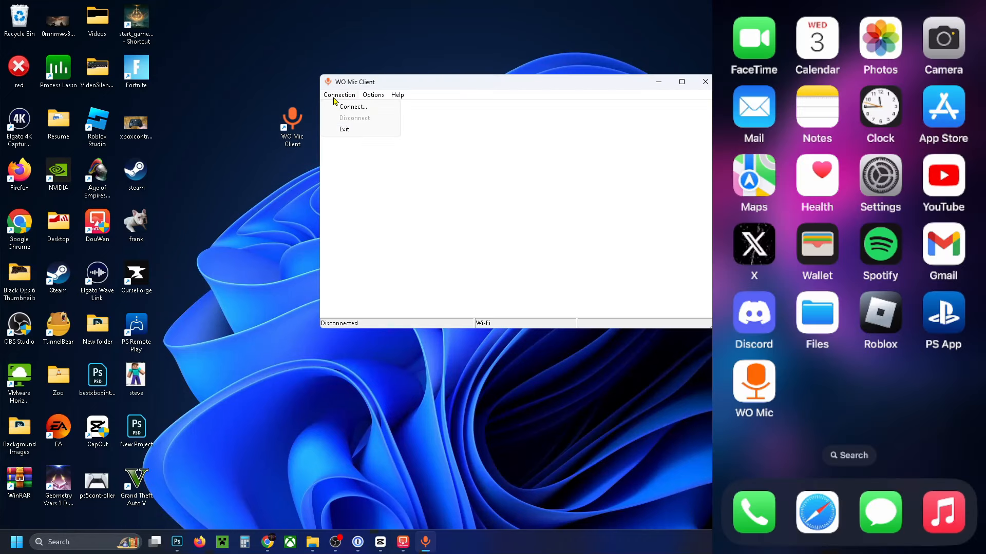
pyautogui.click(352, 106)
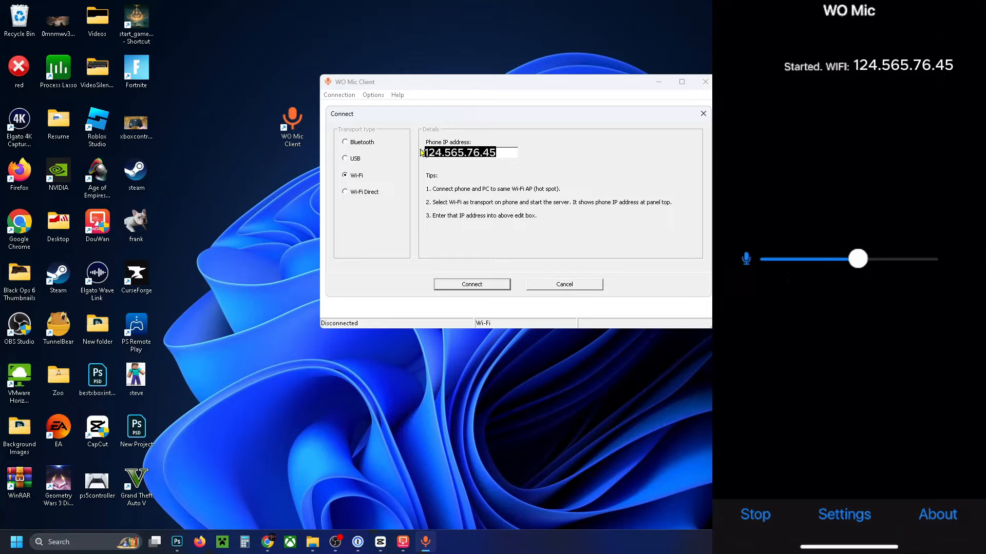
pyautogui.moveTo(411, 170)
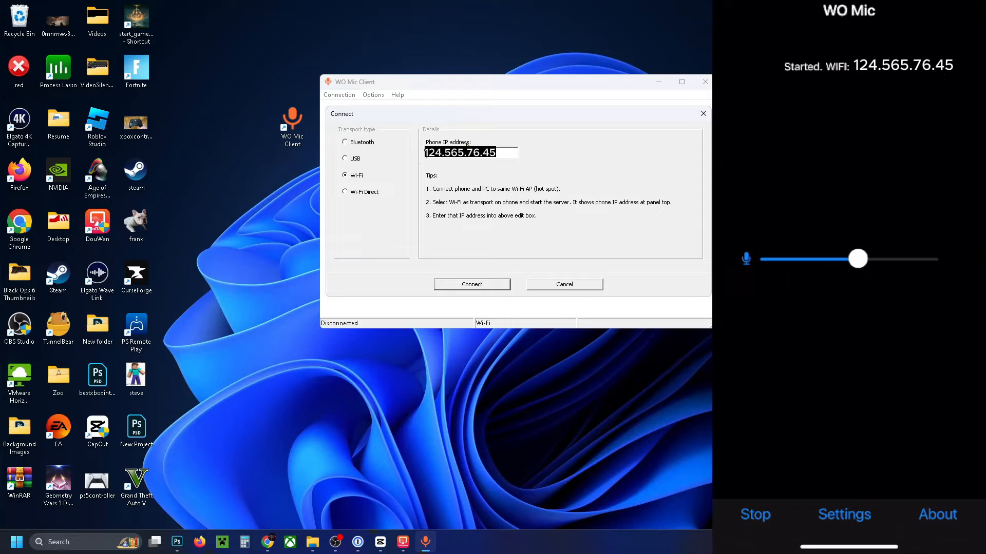
# - Connect over Wi-Fi, dismiss the no-audio-data error, reconnect, then minimize the client
pyautogui.click(471, 284)
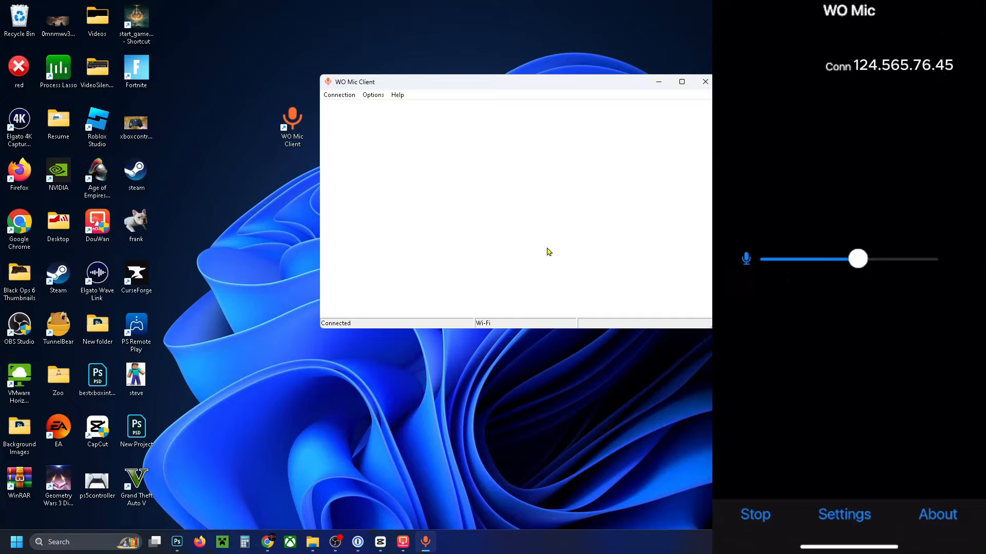
pyautogui.moveTo(685, 208)
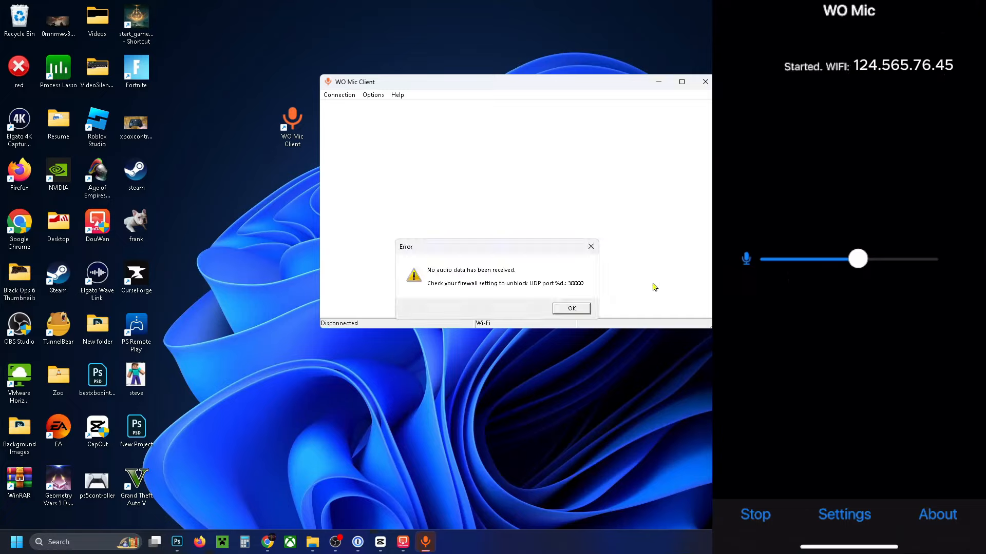
pyautogui.moveTo(615, 276)
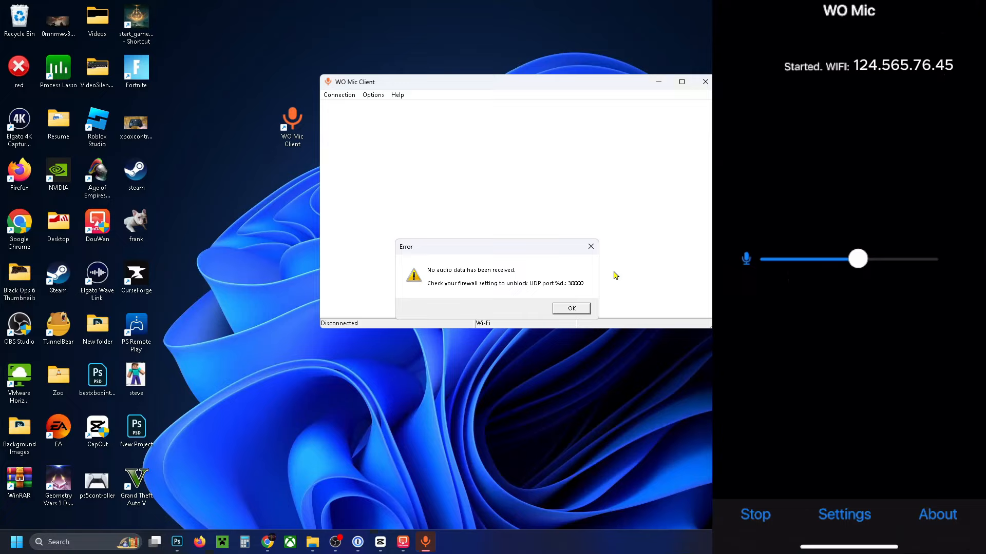
pyautogui.moveTo(600, 302)
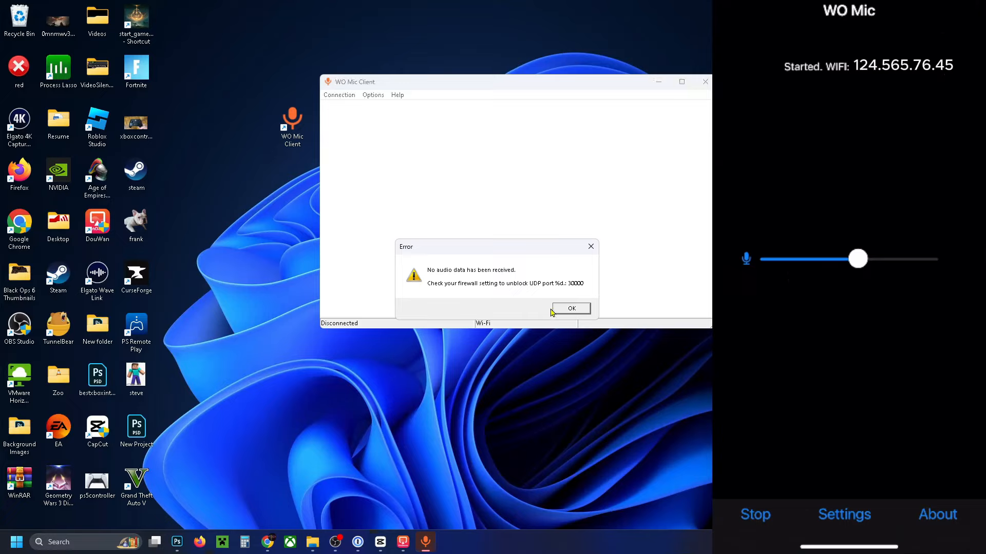
pyautogui.click(570, 308)
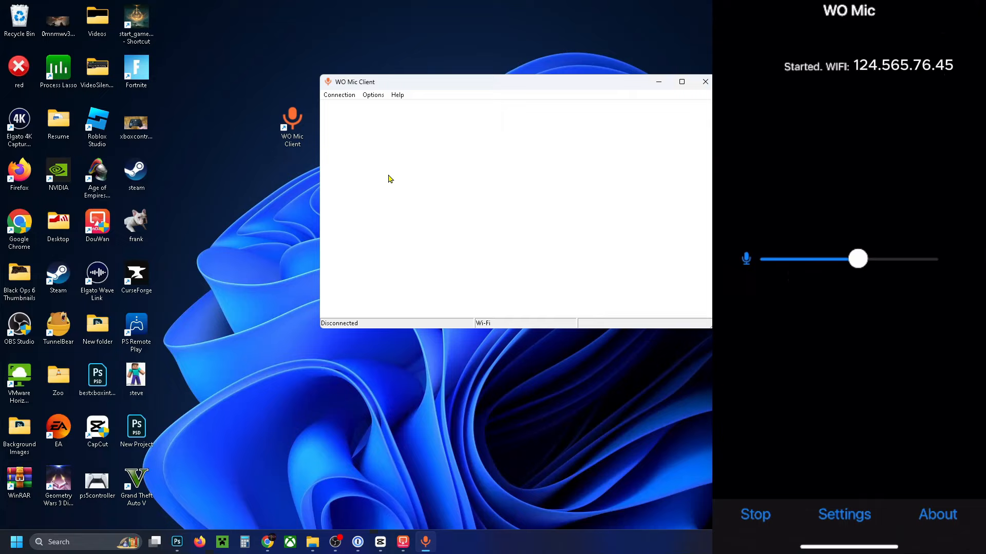
pyautogui.click(339, 95)
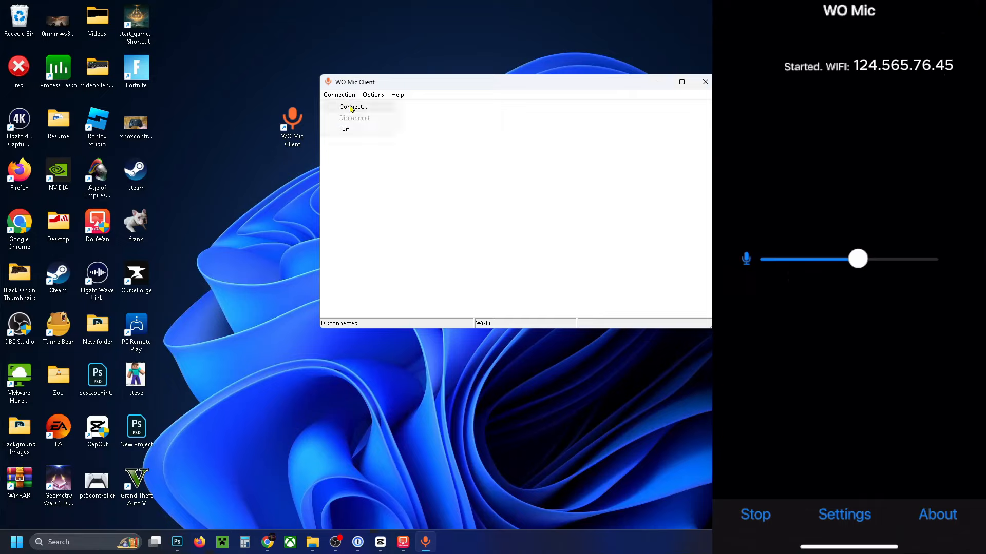
pyautogui.click(352, 106)
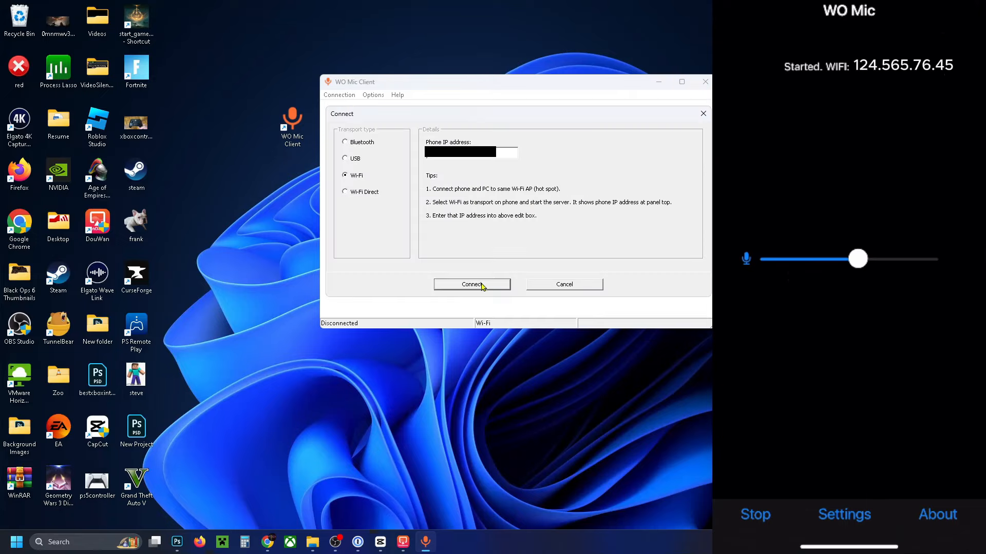
pyautogui.click(472, 284)
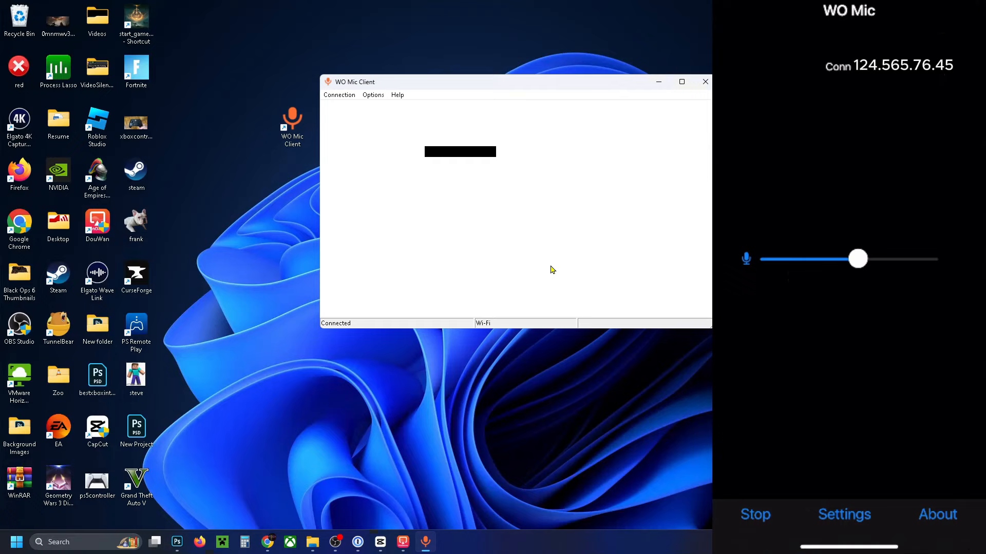
pyautogui.click(705, 81)
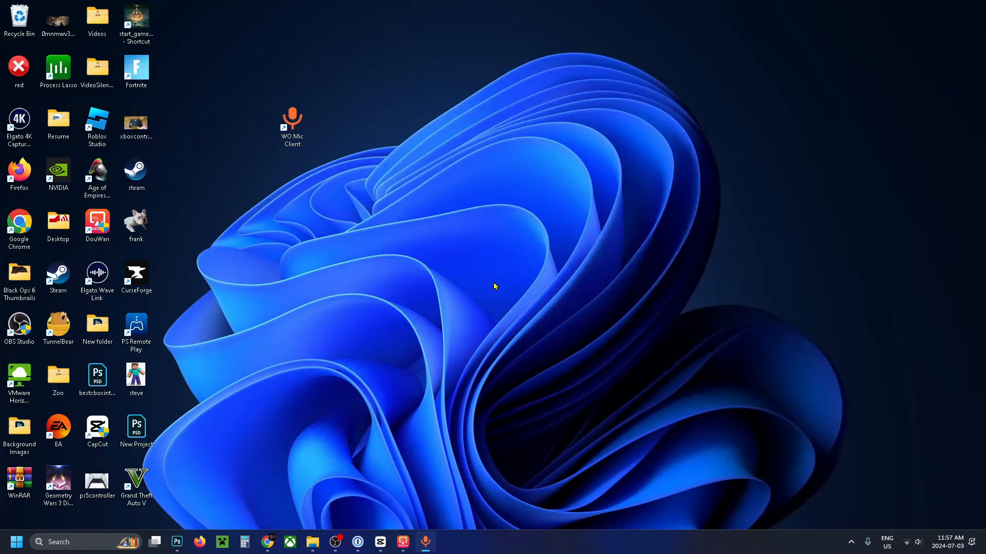
pyautogui.moveTo(749, 372)
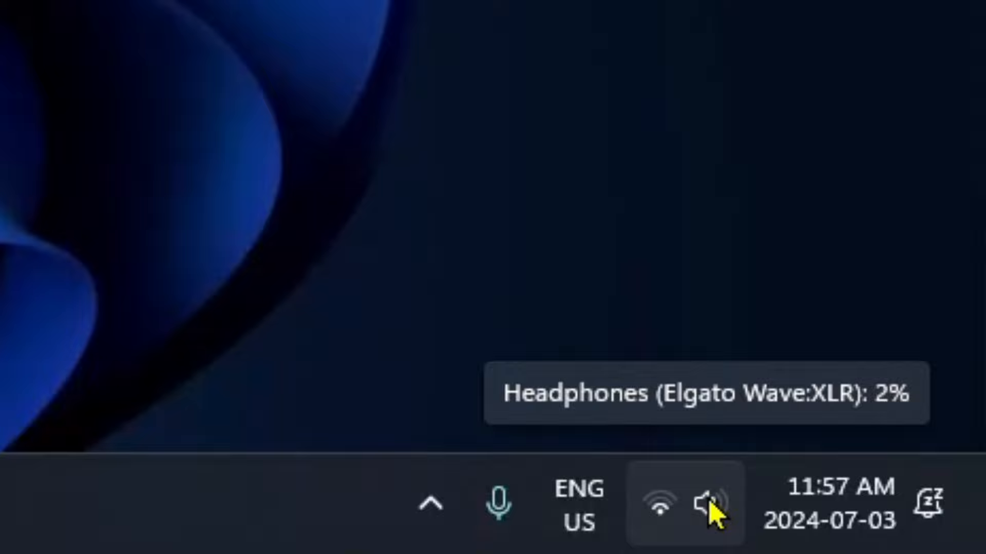
# - From the speaker tray's volume mixer, set Microphone (WO Mic Device) as the input device
pyautogui.rightClick(710, 506)
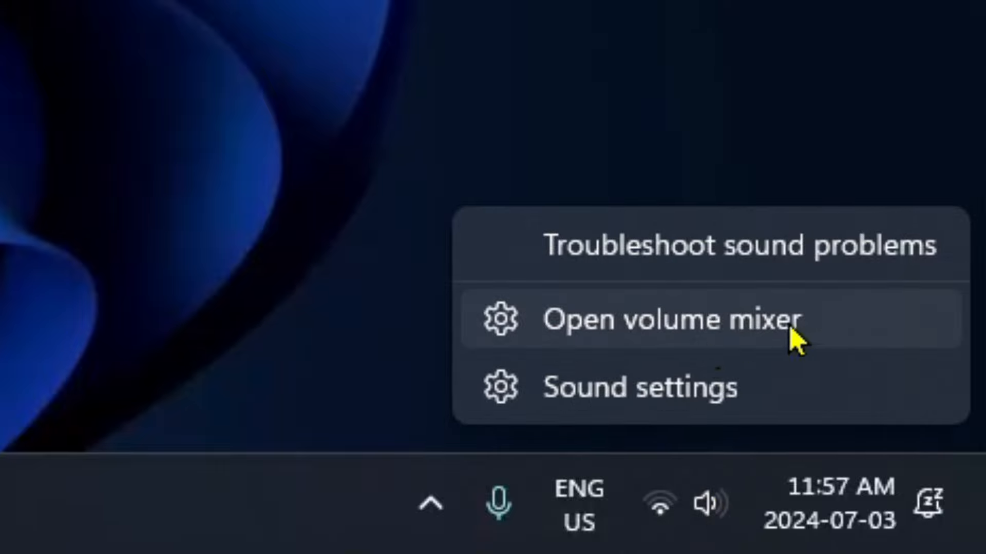
pyautogui.click(673, 319)
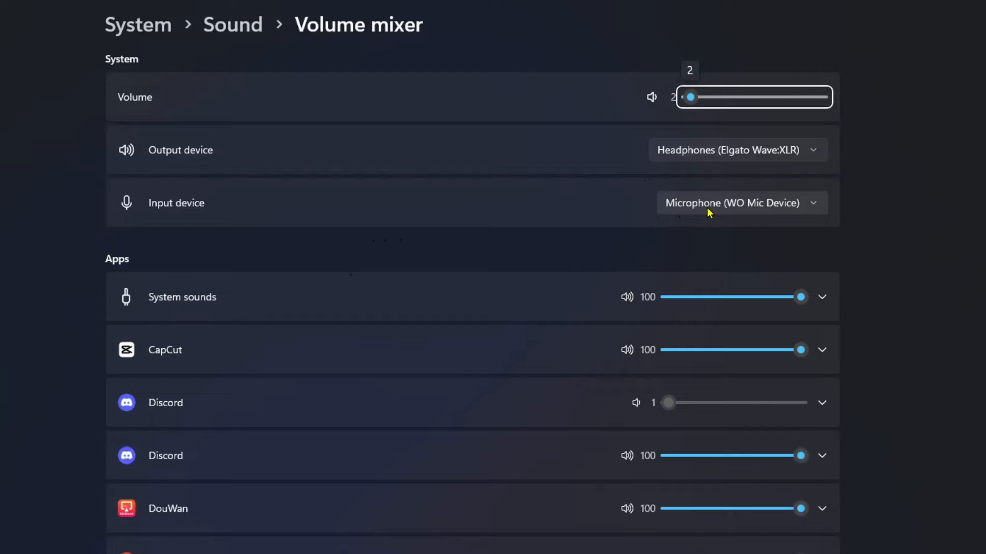
pyautogui.click(740, 202)
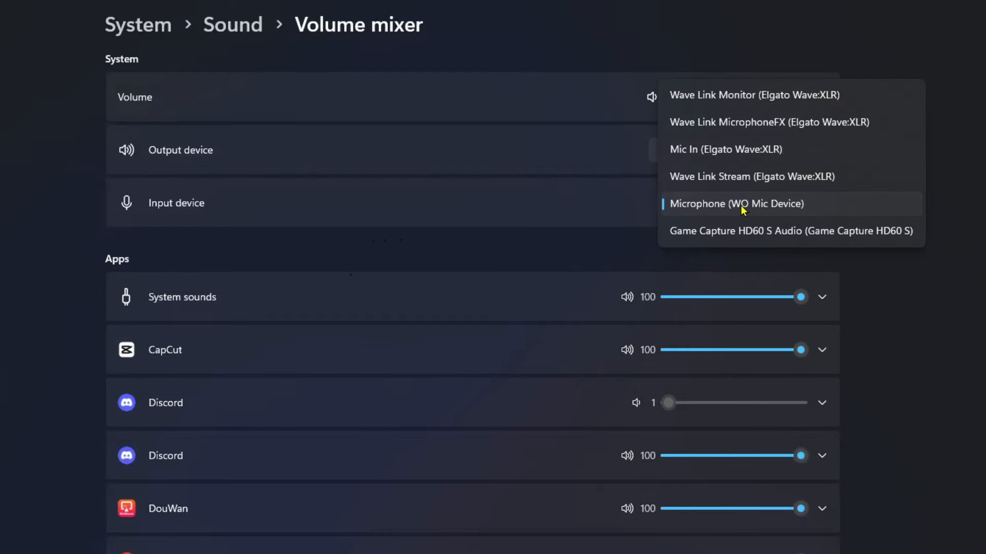
pyautogui.moveTo(787, 213)
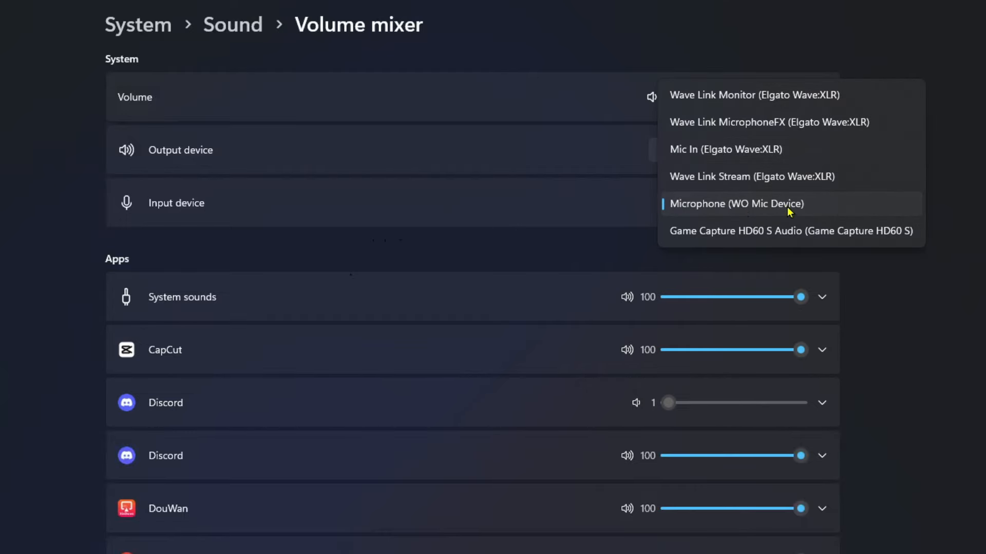